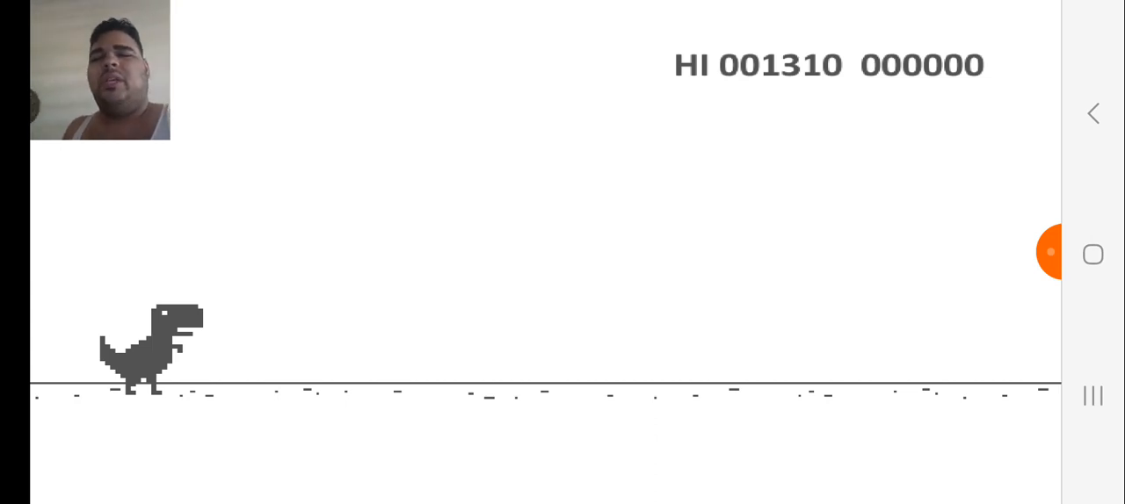
Step: Start a new Dino run with Space so the dinosaur jumps and the score climbs past zero
key("space")
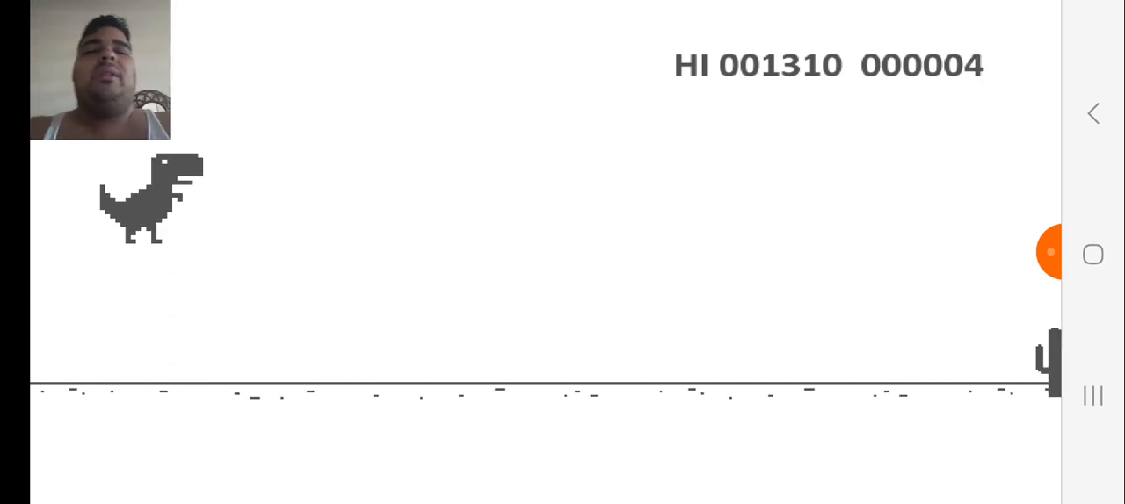